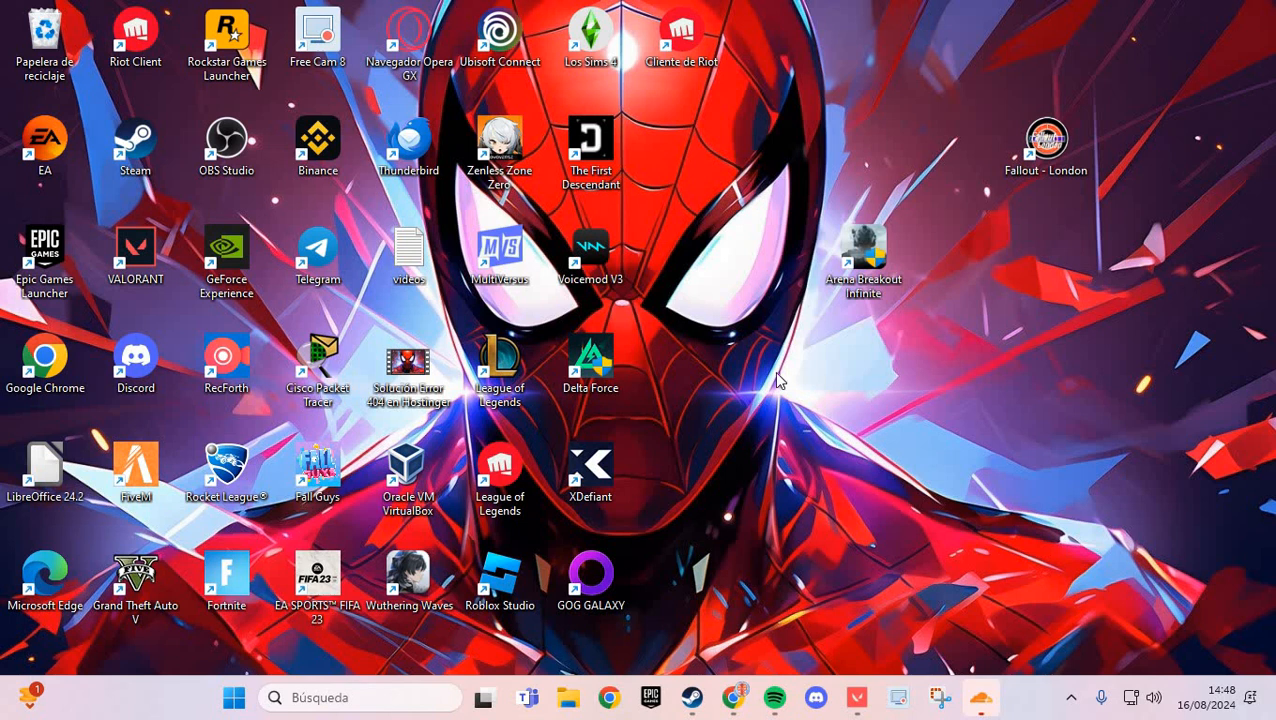
mouse_move(1005, 405)
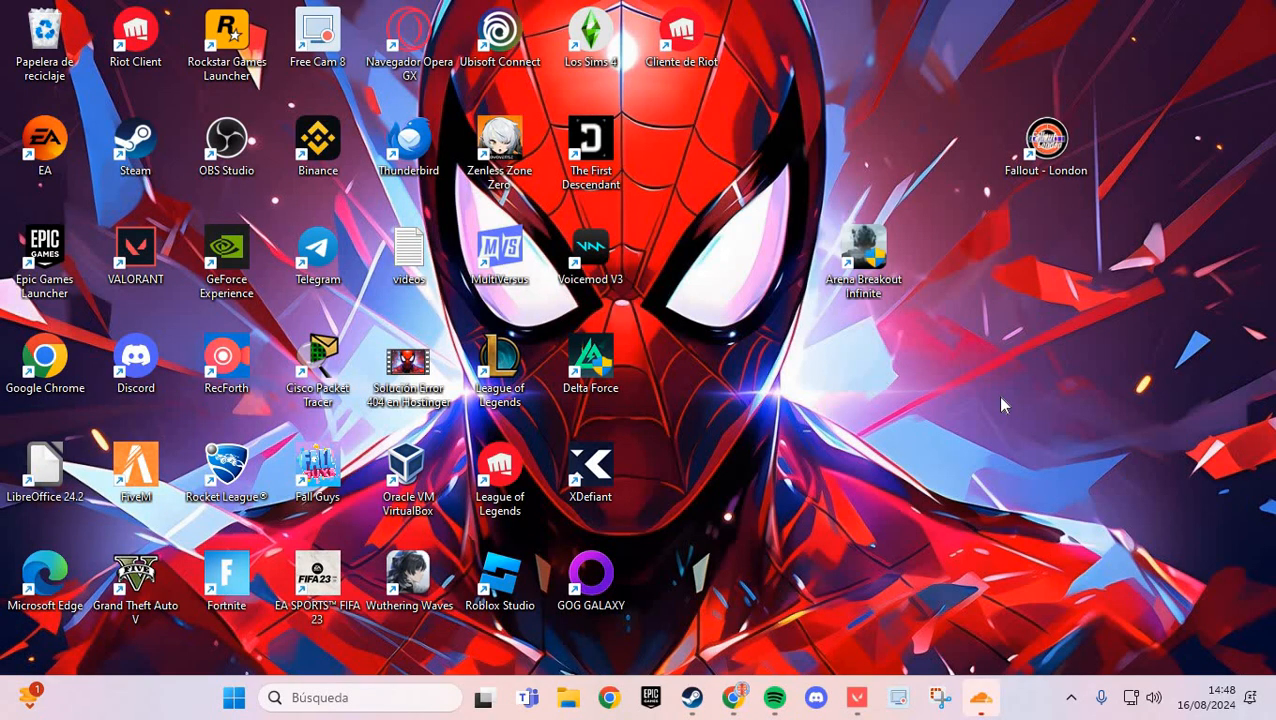
mouse_move(785, 510)
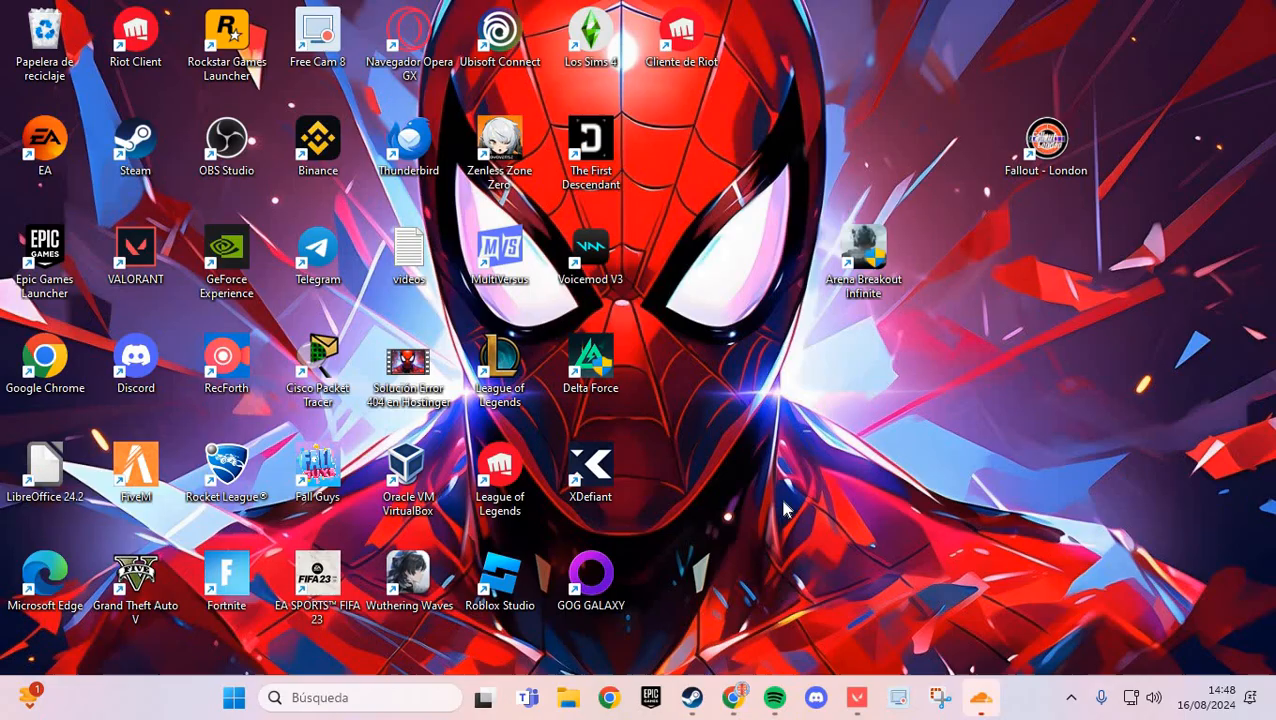
mouse_move(692, 493)
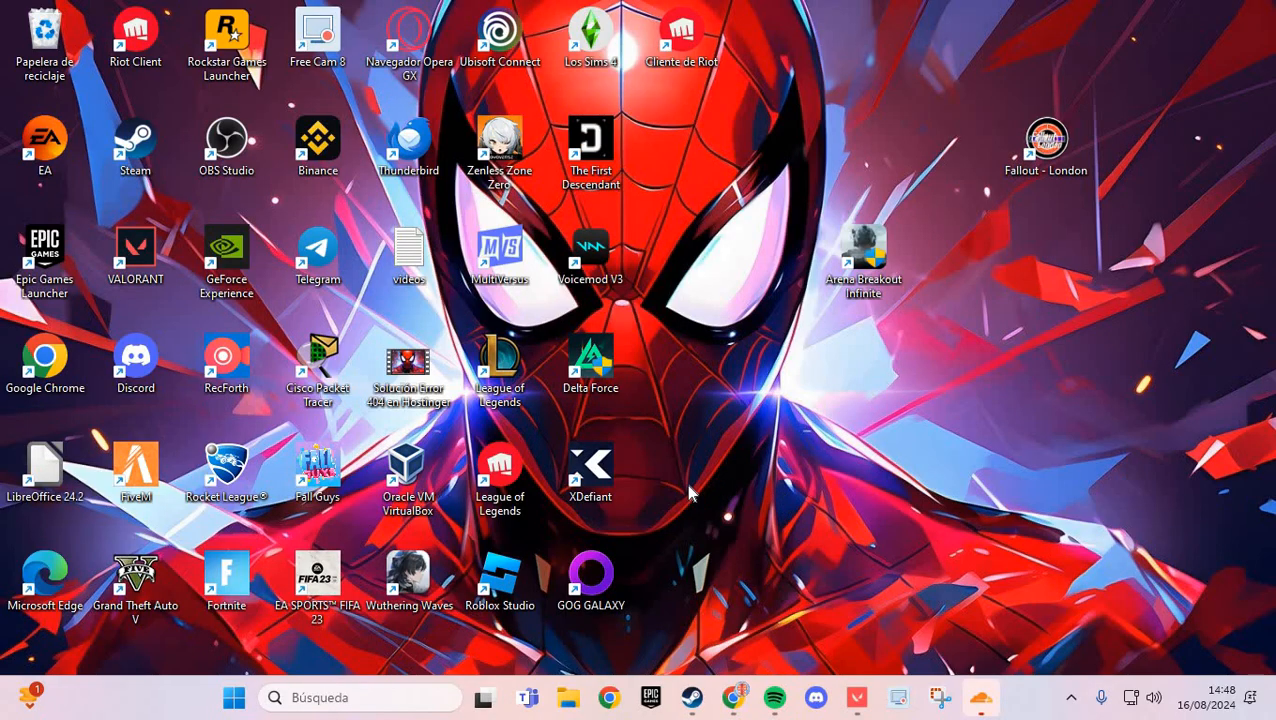
mouse_move(718, 563)
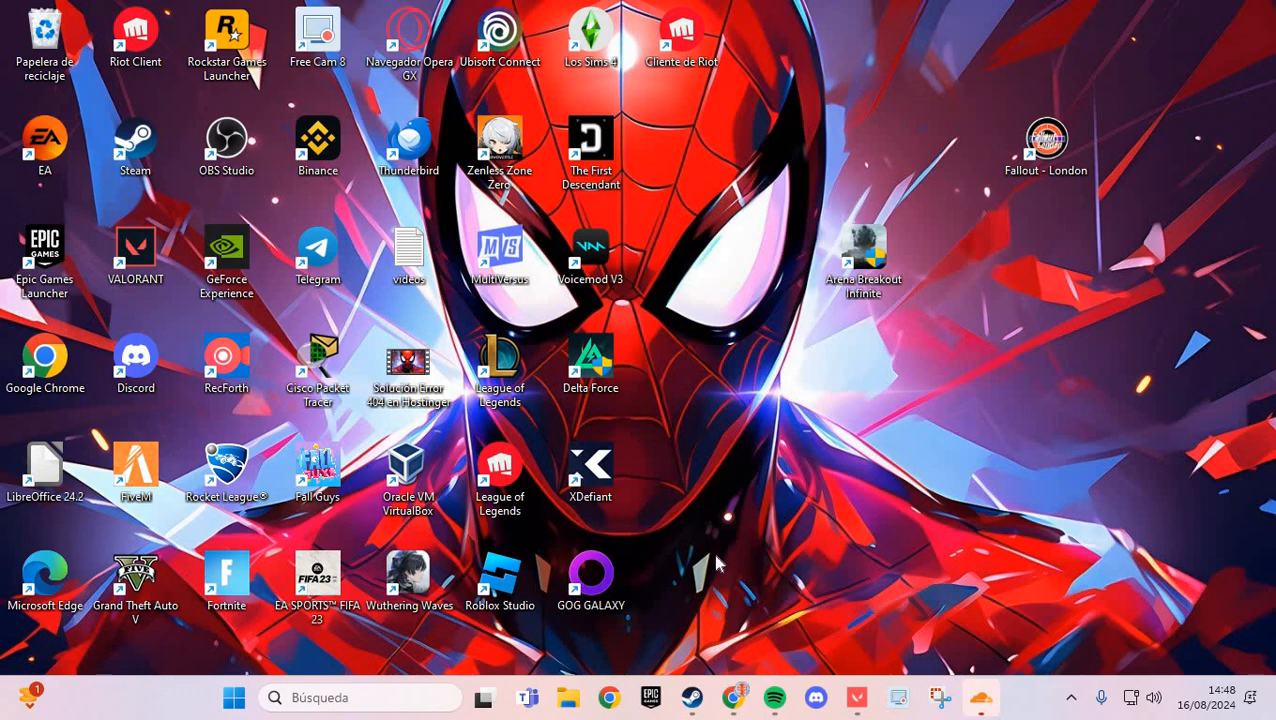
mouse_move(692, 697)
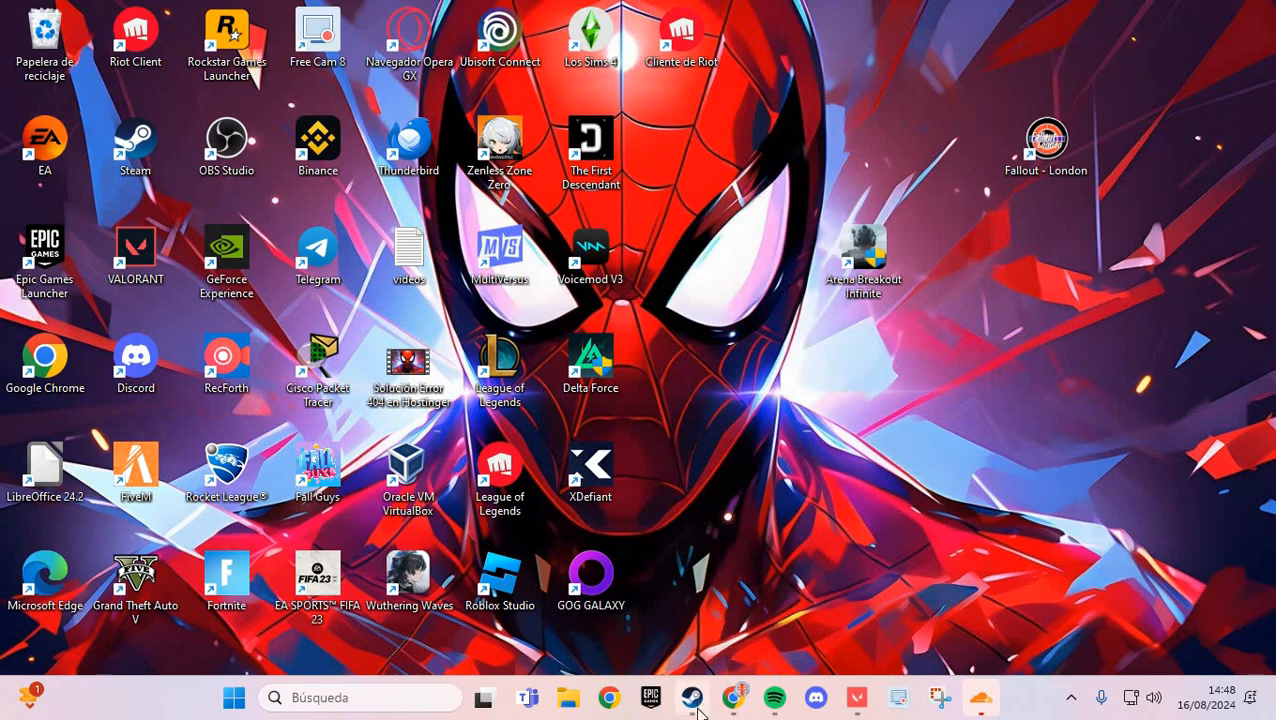
Bring up Steam and switch to the Library view.
left_click(691, 697)
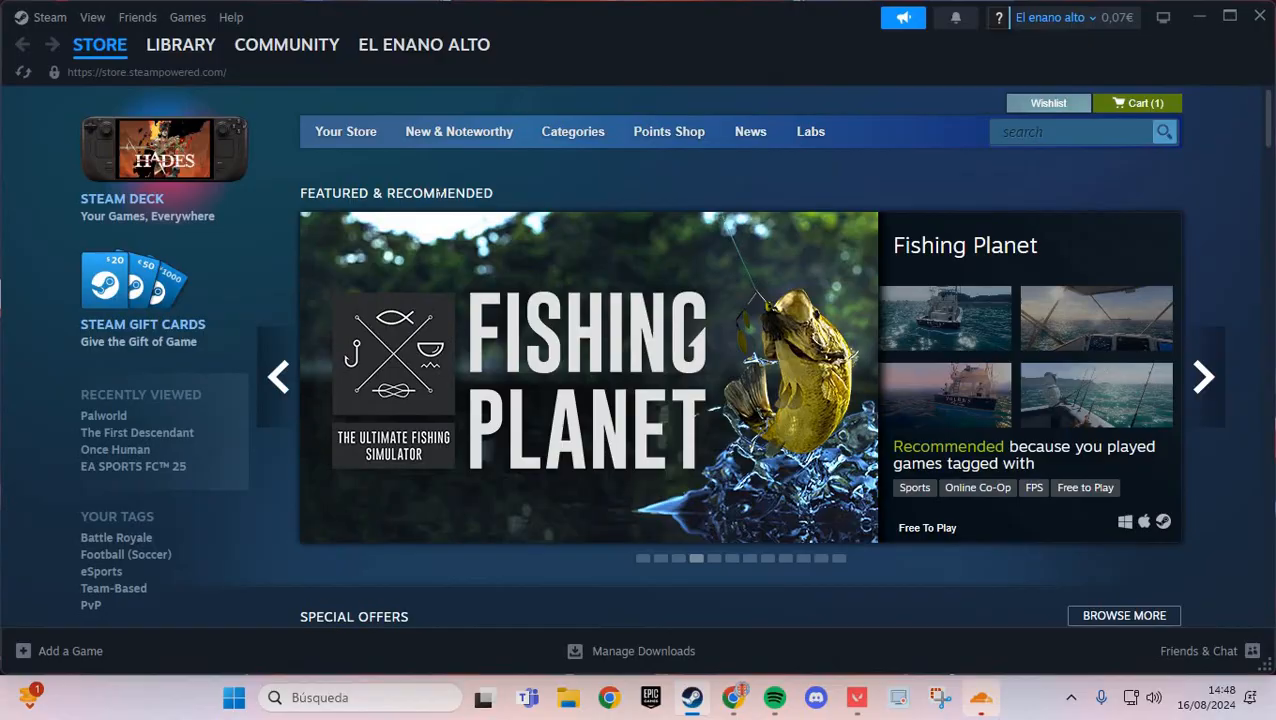
mouse_move(564, 241)
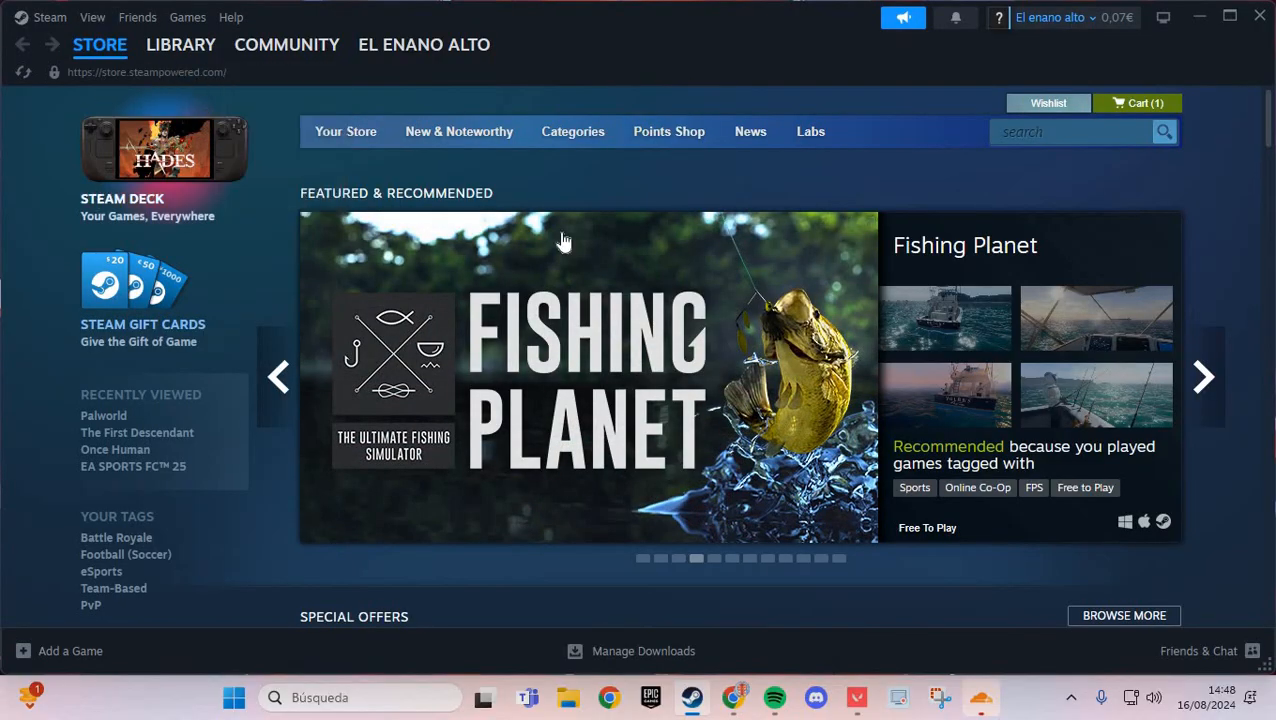
left_click(180, 44)
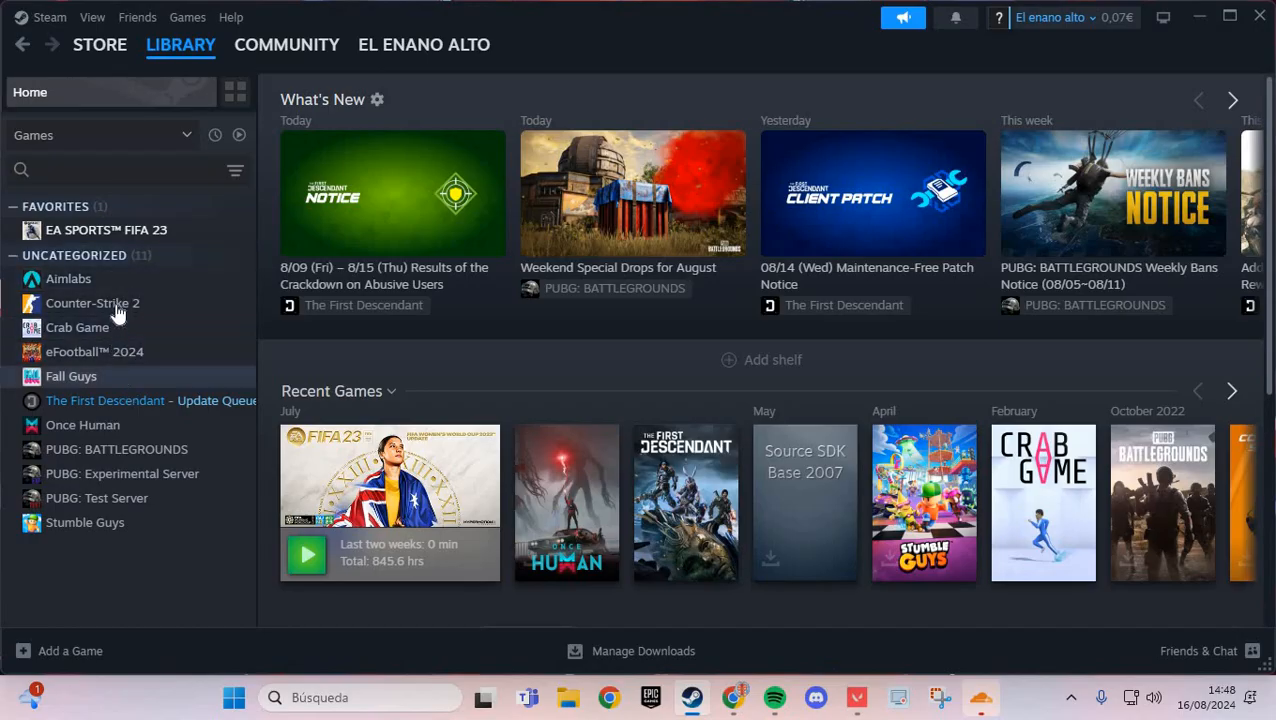
mouse_move(135, 347)
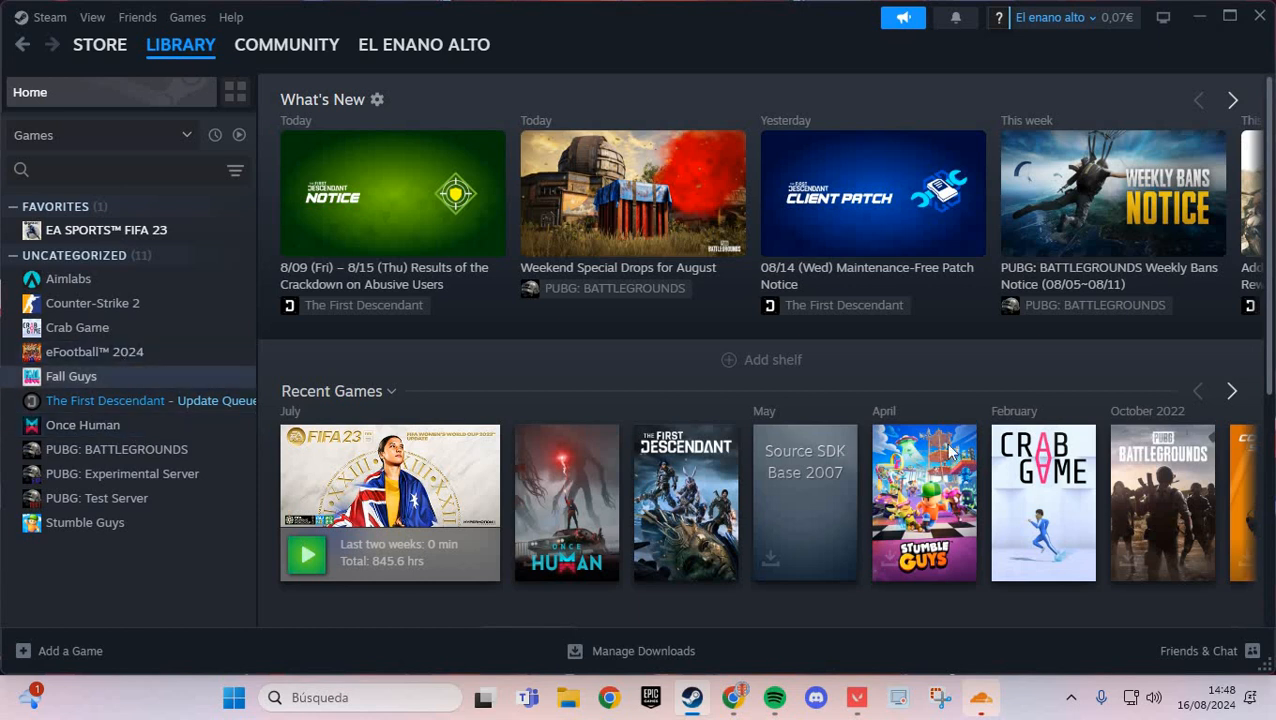
Show the Updates page of the Fall Guys properties from its library entry.
left_click(71, 376)
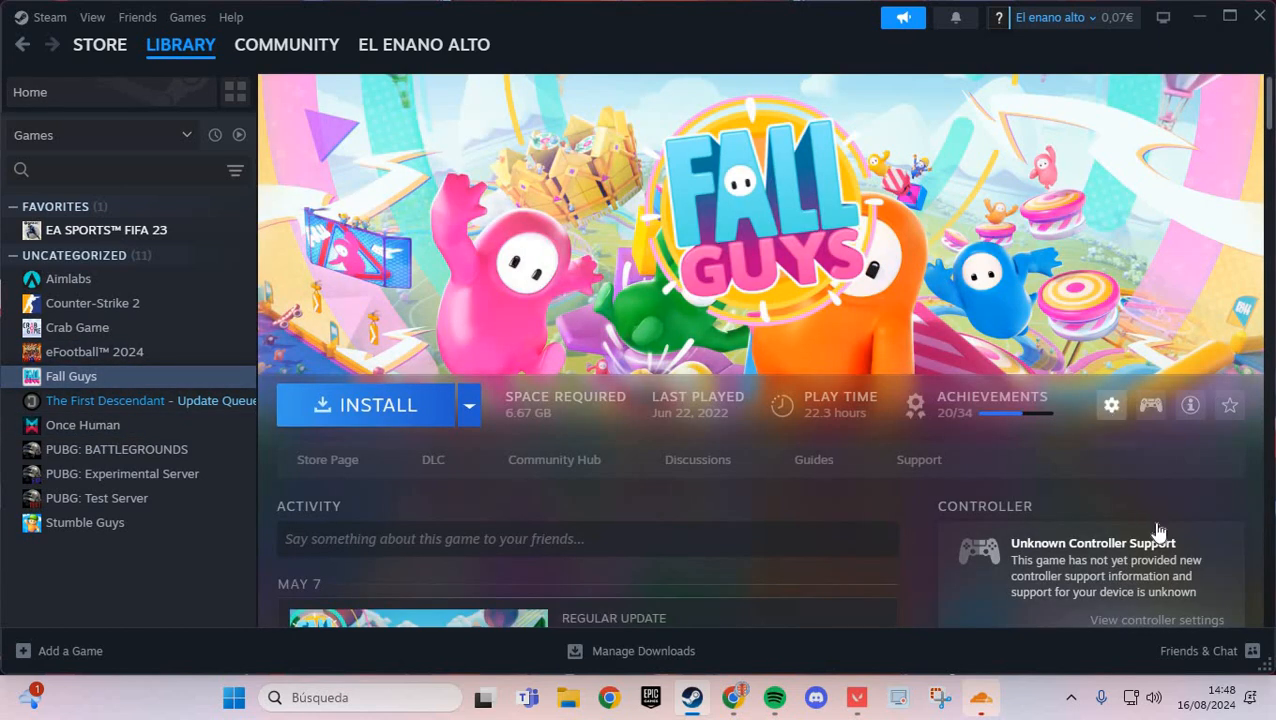
left_click(1111, 405)
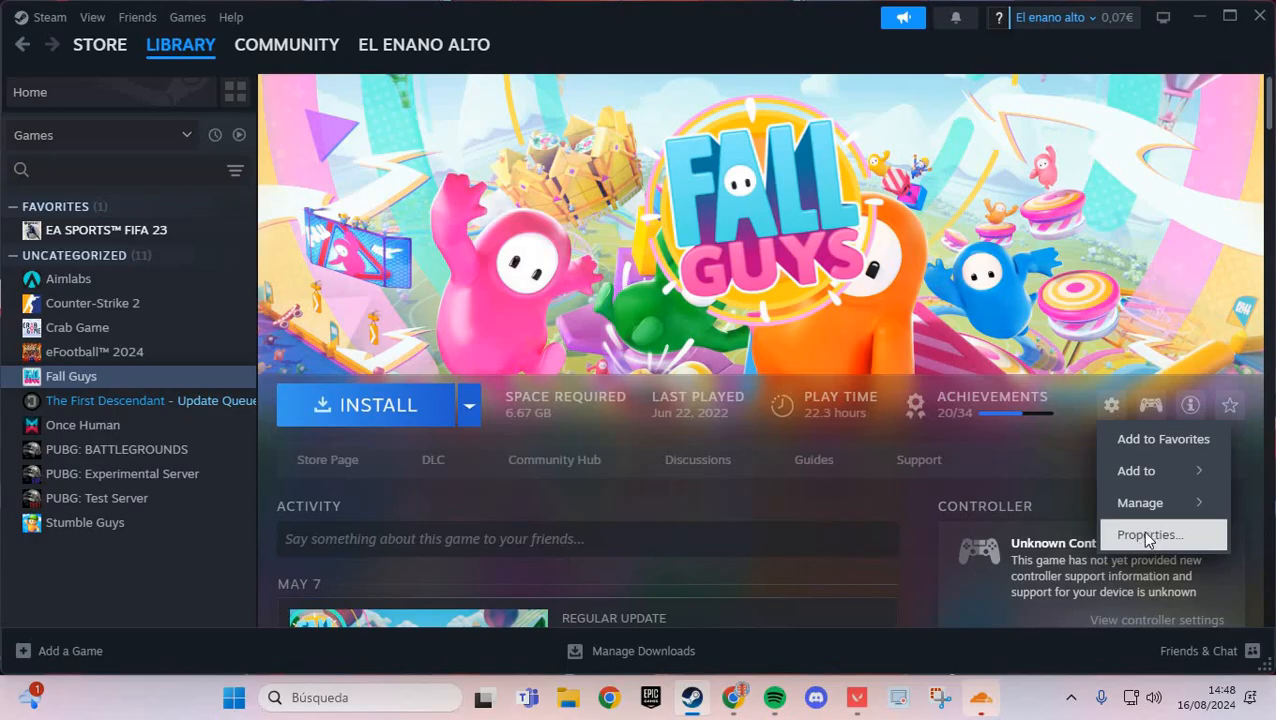
left_click(1148, 534)
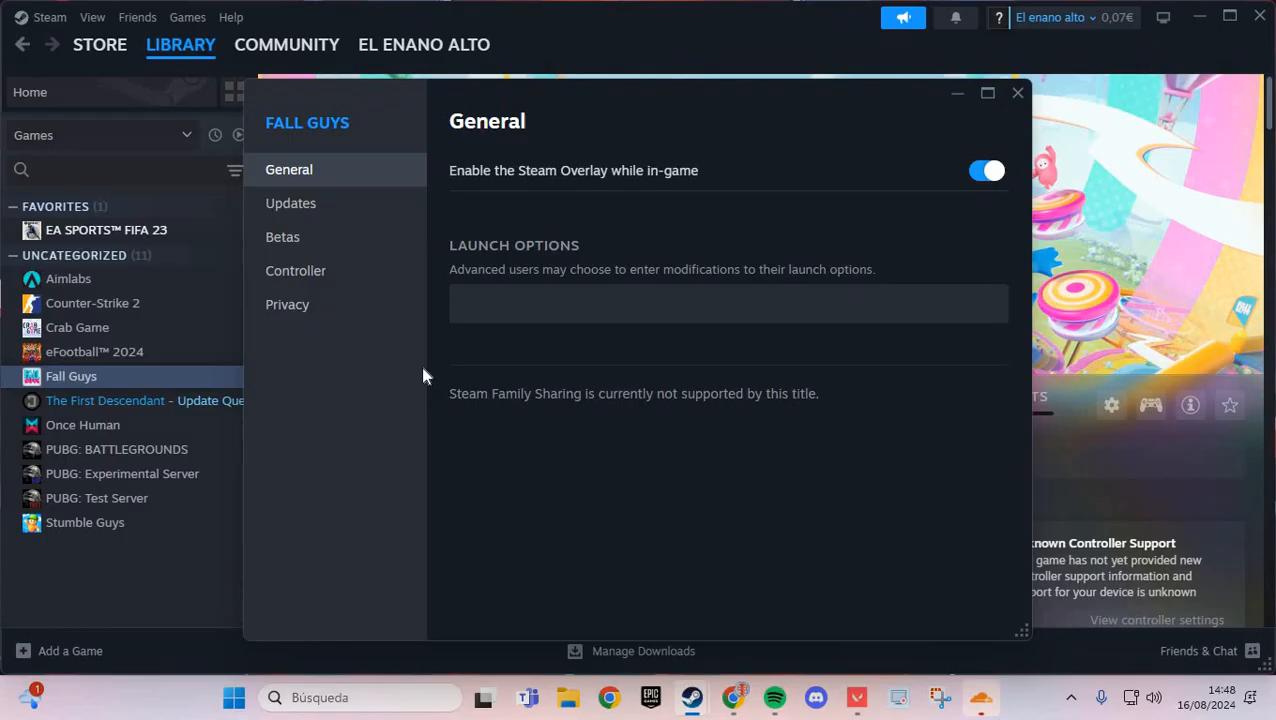
mouse_move(291, 210)
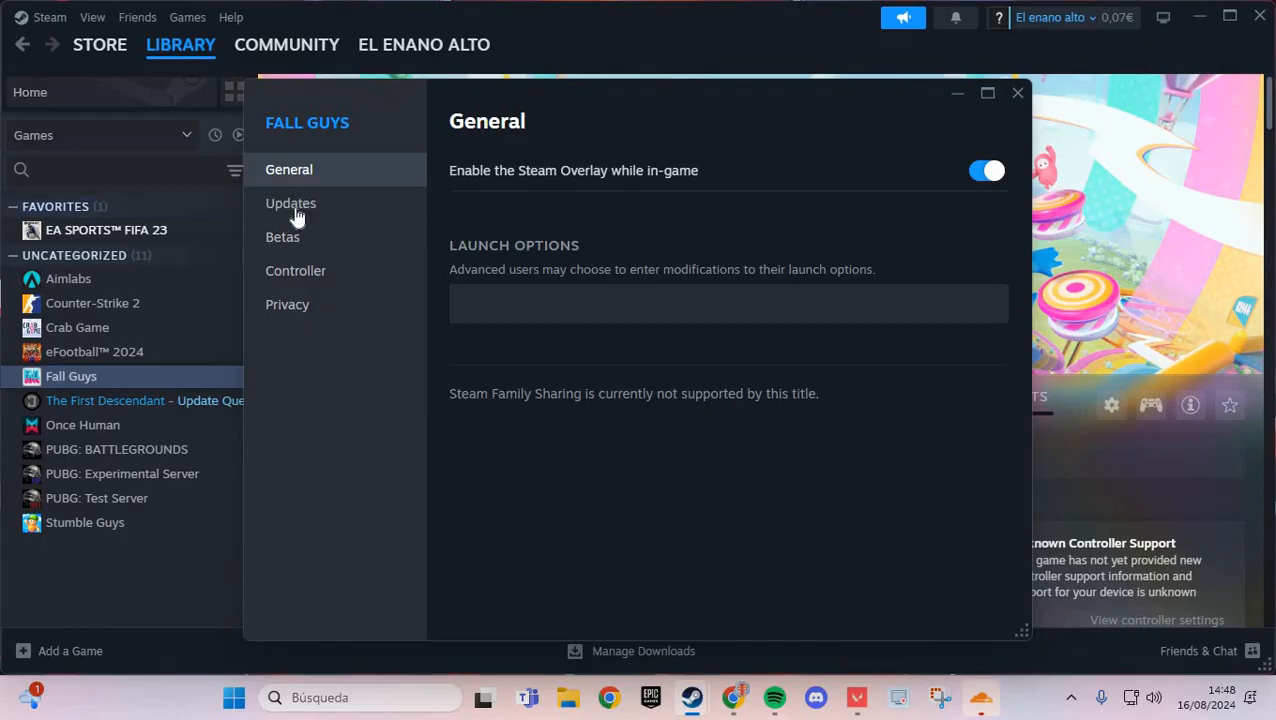
left_click(290, 203)
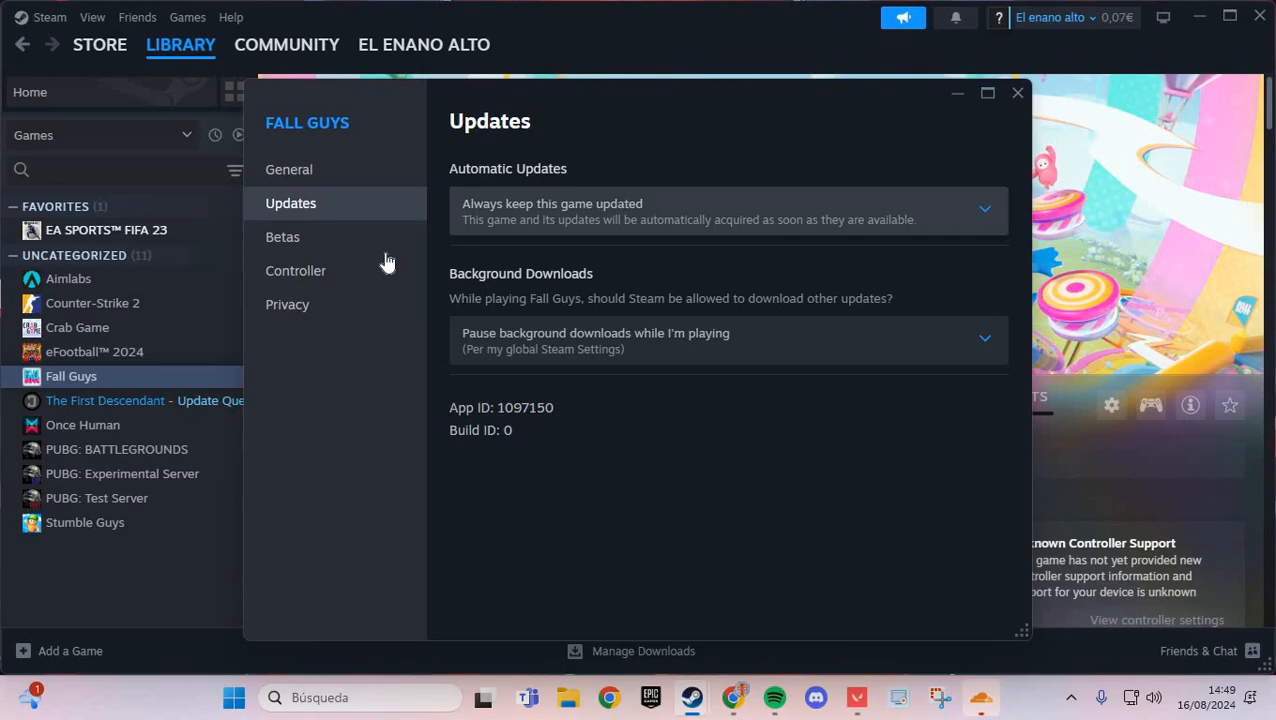
mouse_move(308, 180)
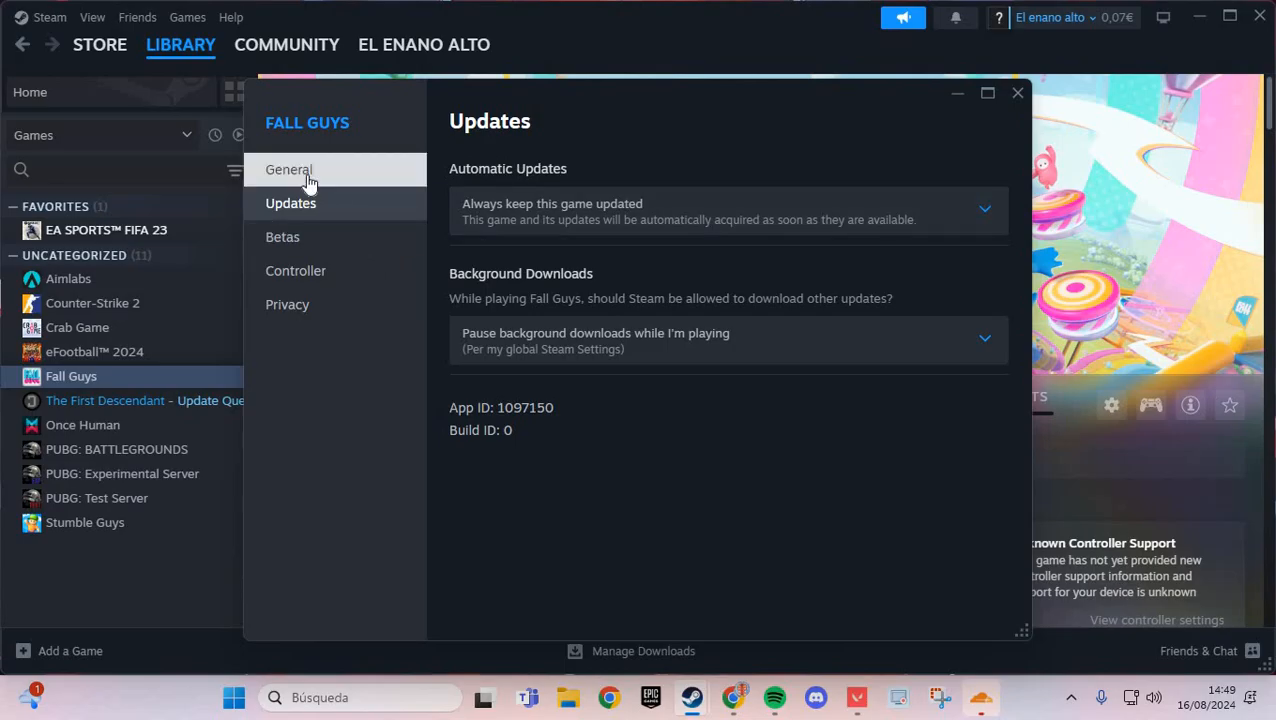
mouse_move(1185, 44)
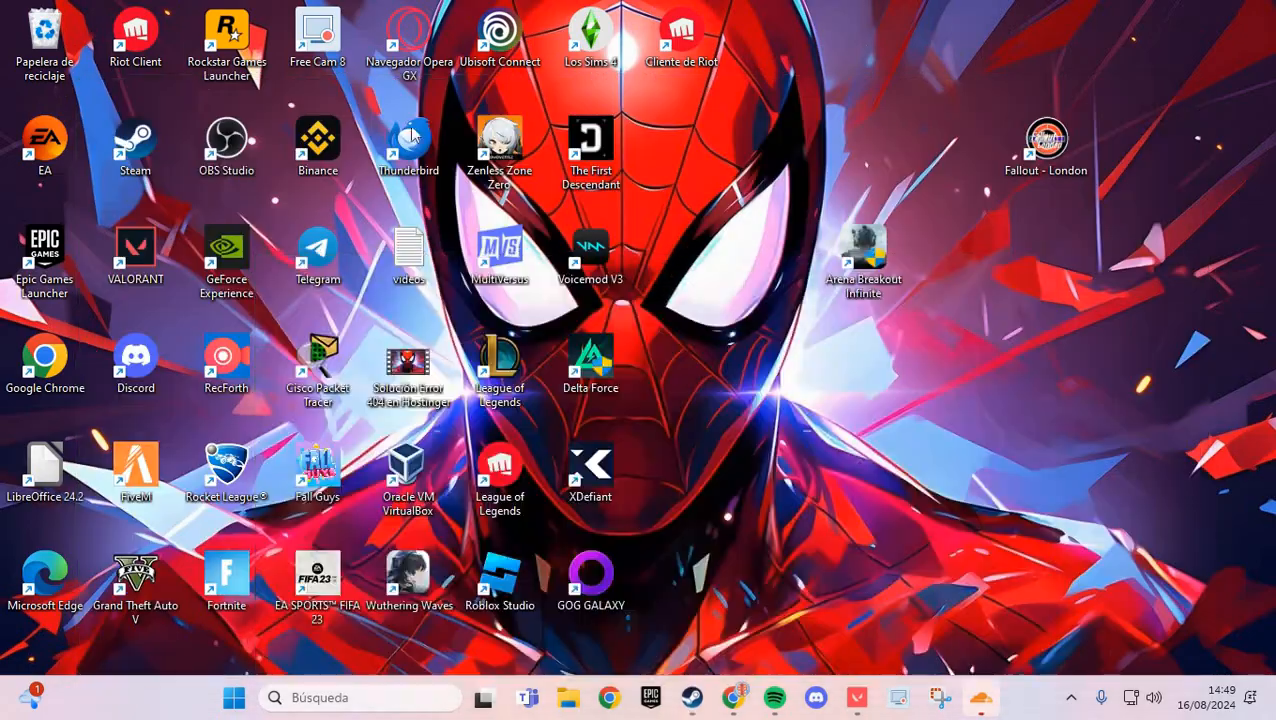
mouse_move(795, 365)
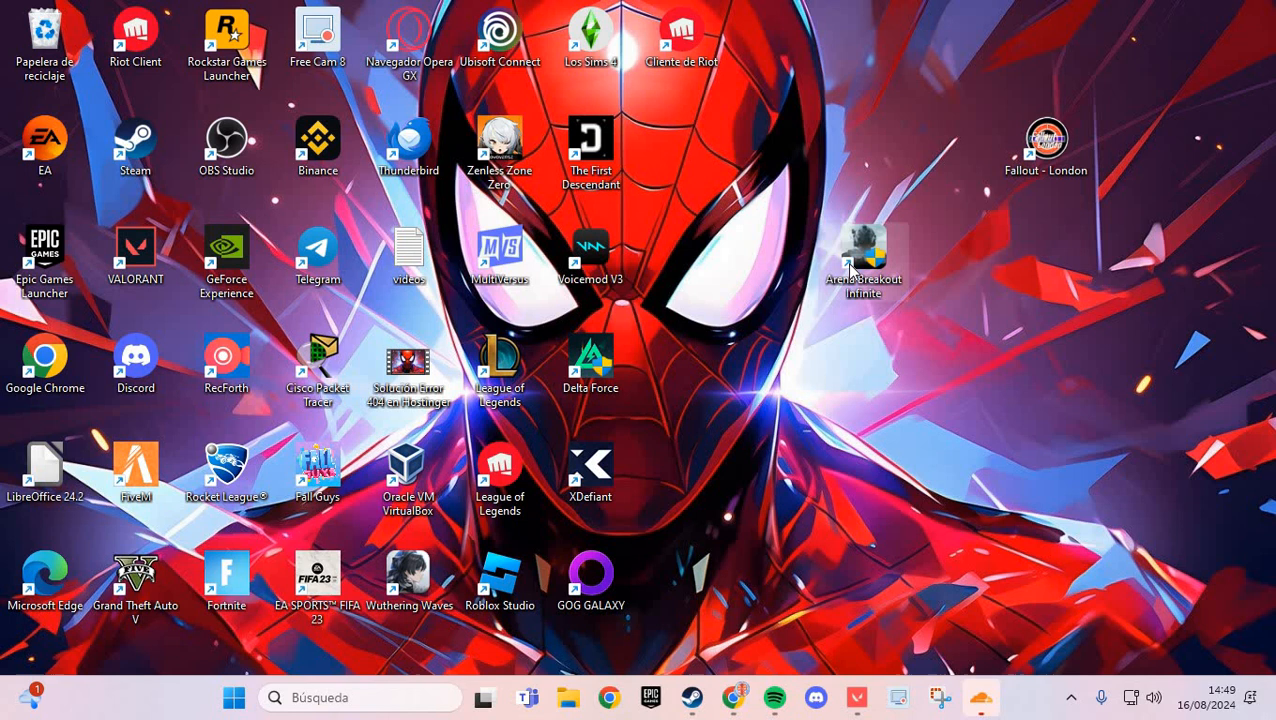
Show the Compatibilidad tab in the Arena Breakout Infinite shortcut's Propiedades dialog.
right_click(862, 255)
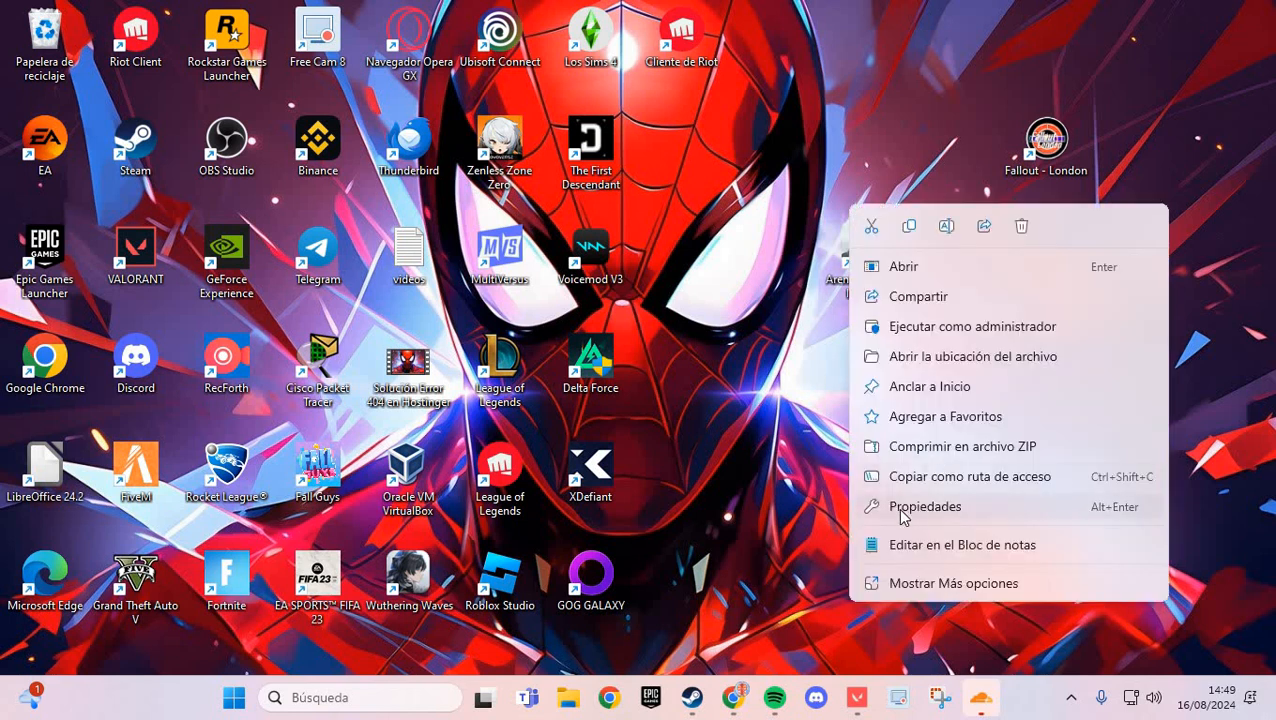
left_click(924, 506)
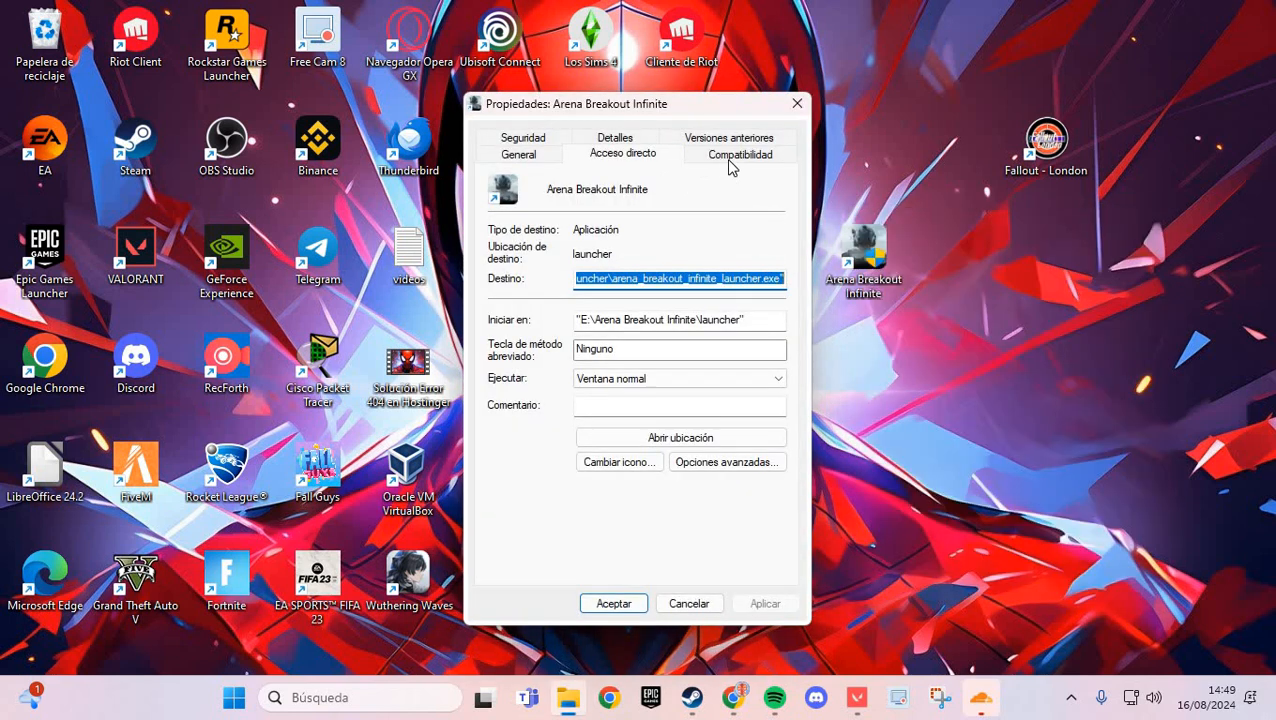
left_click(740, 153)
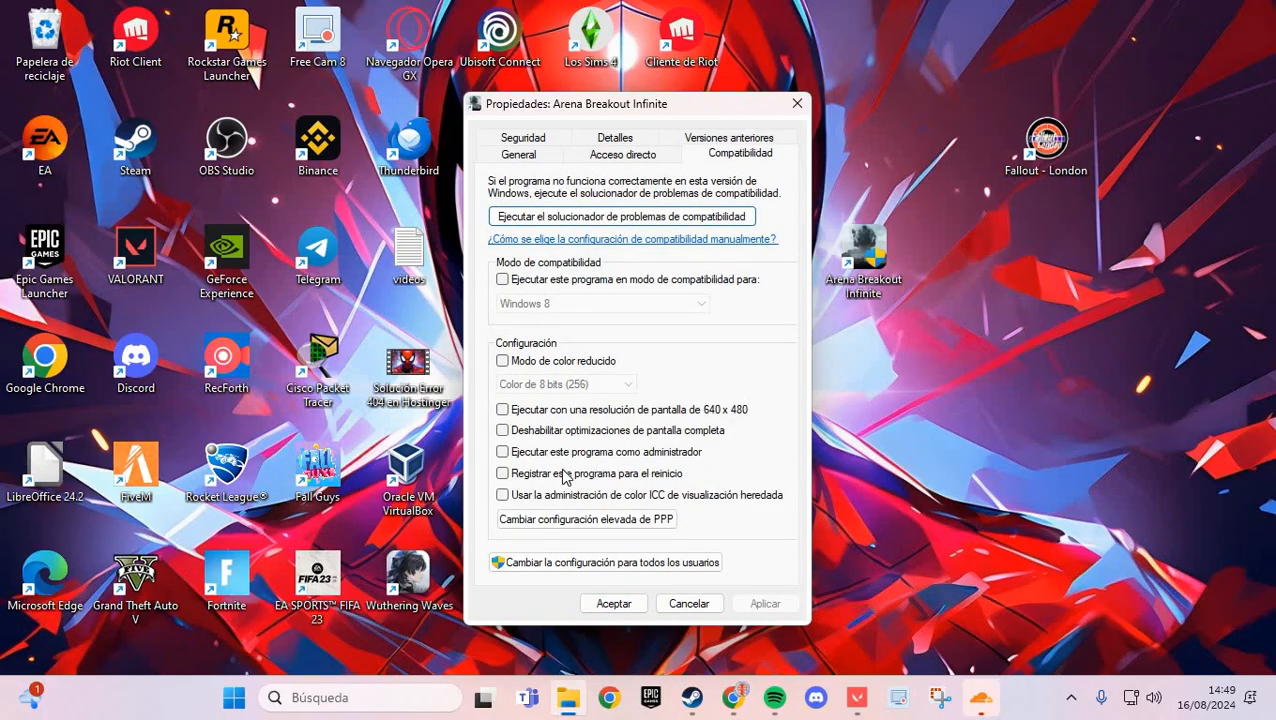
mouse_move(496, 394)
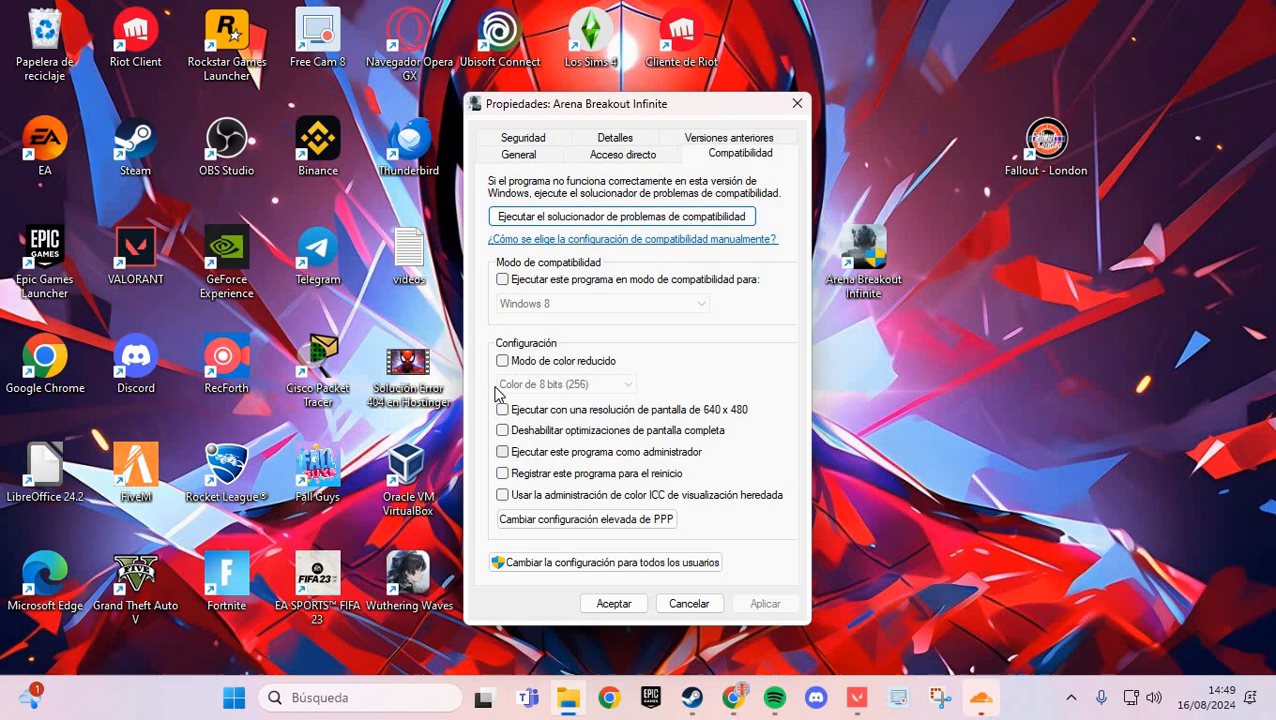